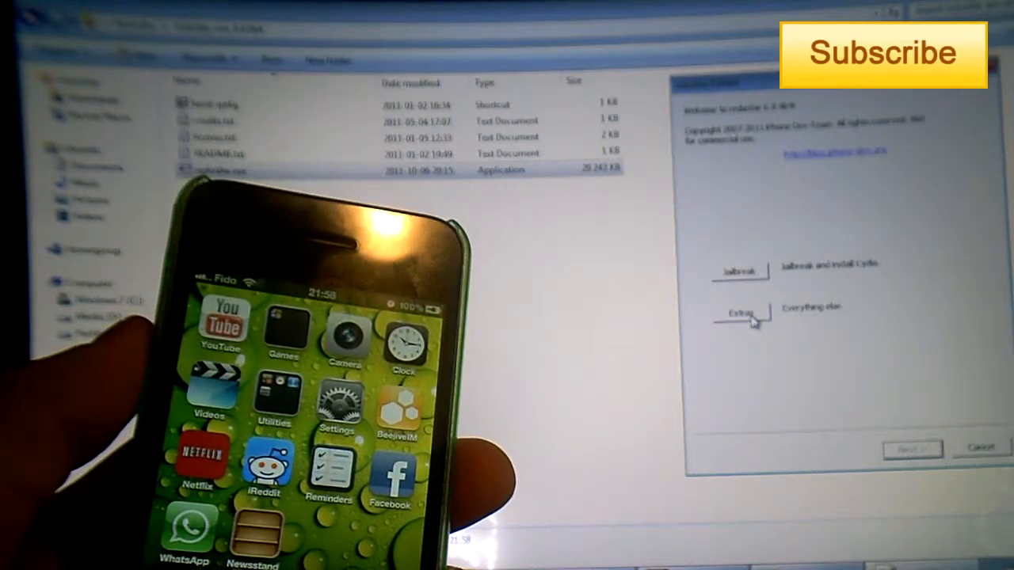
# From Extras, manually select the iOS 5.0 IPSW so redsn0w identifies iPhone3,1_5.0_9A334
pyautogui.click(742, 312)
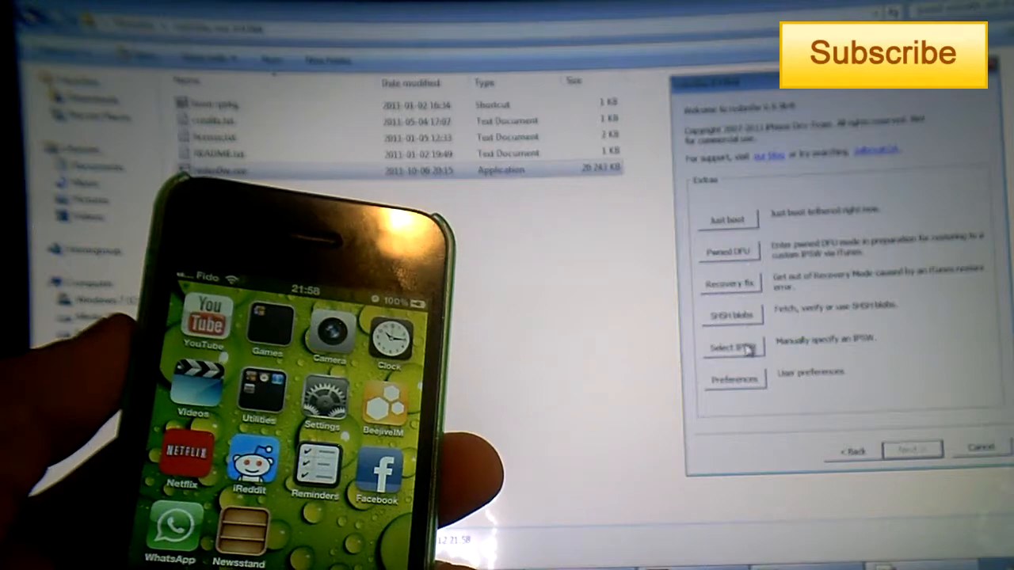
pyautogui.click(729, 349)
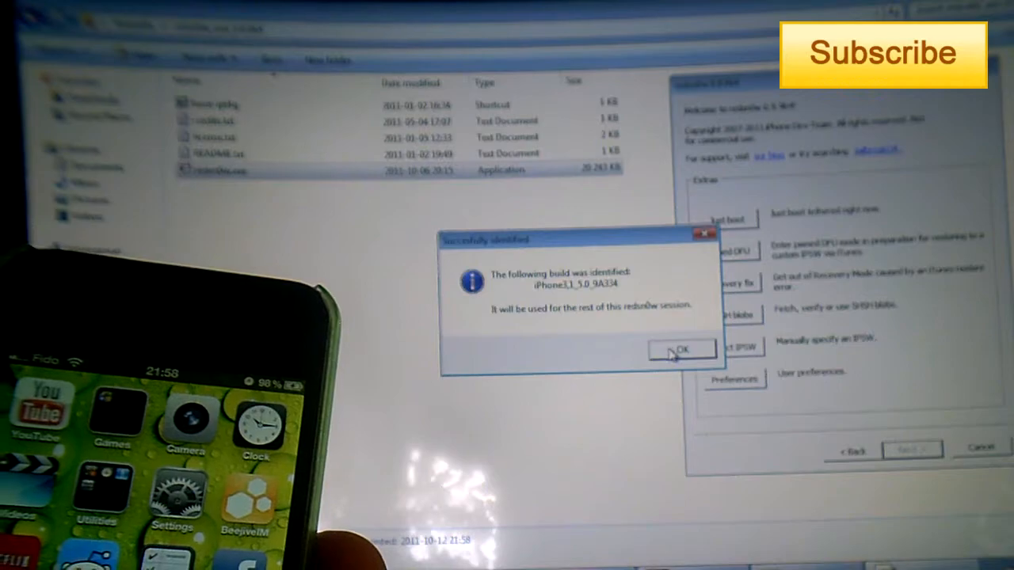
# Acknowledge the identified build and start the jailbreak, reaching its options with Install Cydia ticked
pyautogui.click(683, 350)
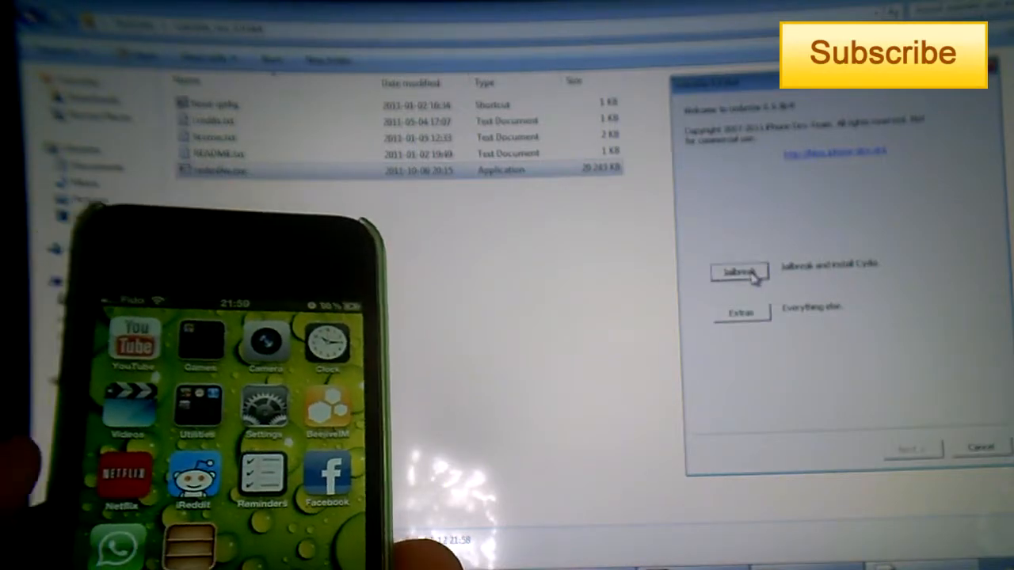
pyautogui.click(740, 273)
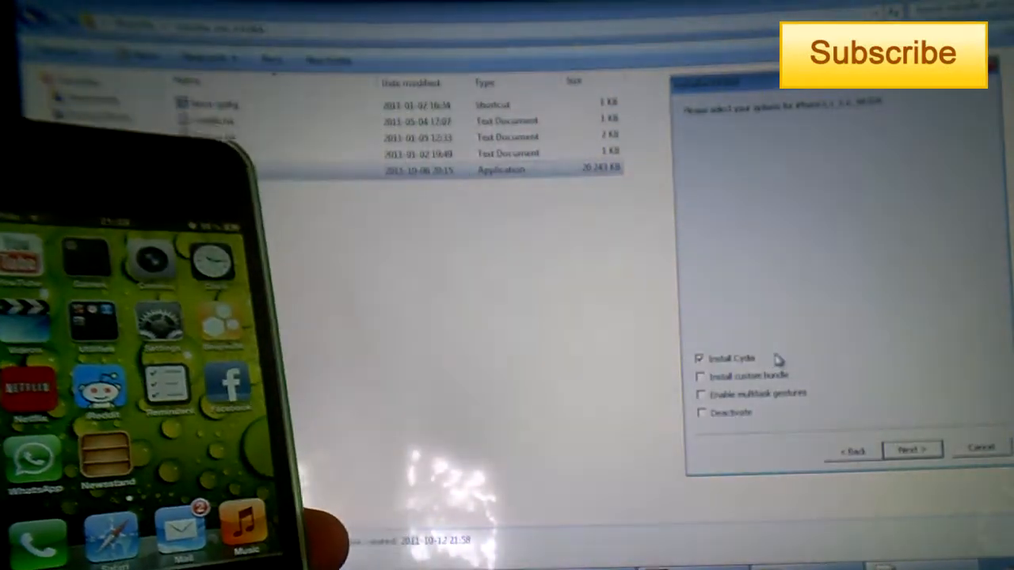
# Continue past the options keeping Install Cydia, confirming the iPhone is off and plugged in
pyautogui.click(913, 450)
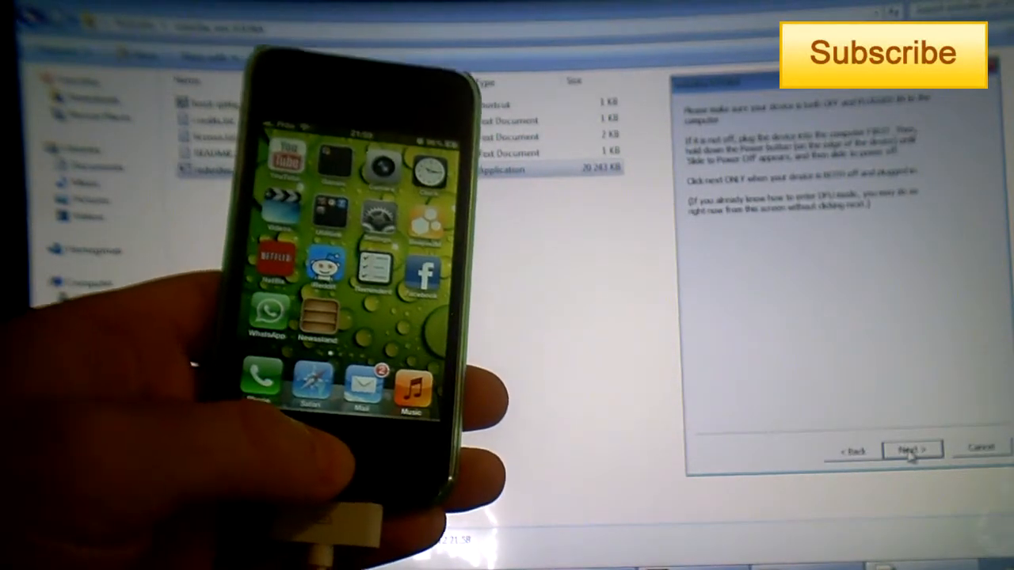
pyautogui.click(910, 450)
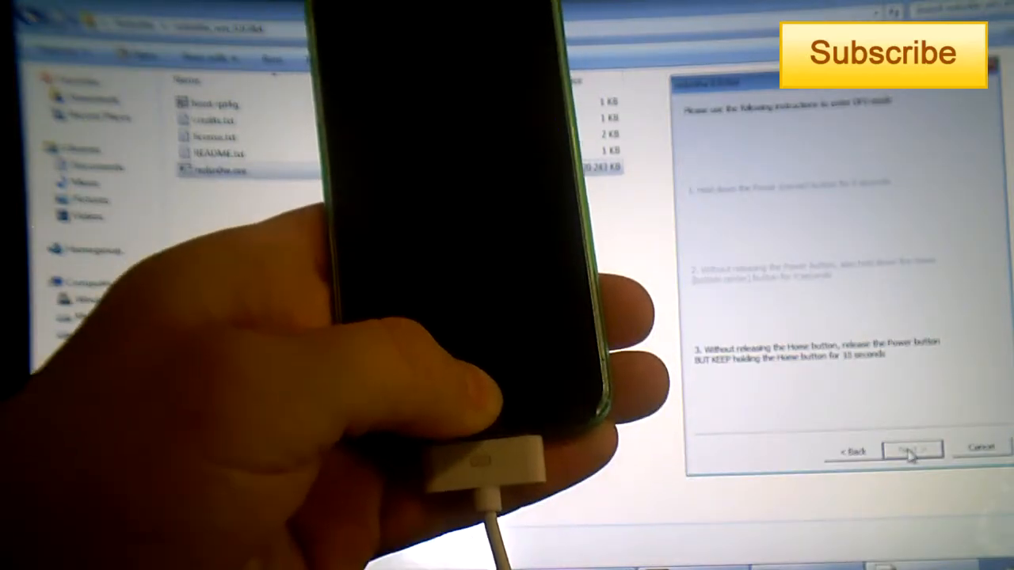
# Run the DFU-mode sequence and let redsn0w finish the jailbreak, rebooting with Cydia installed
pyautogui.click(909, 450)
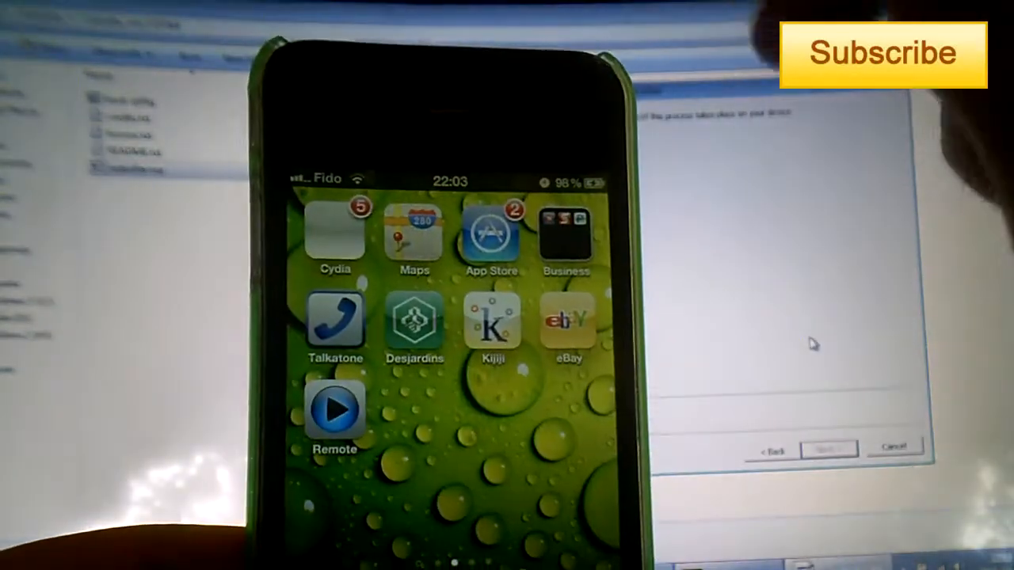
# Back on the Extras screen, start a tethered boot with Just boot
pyautogui.hscroll(-3)
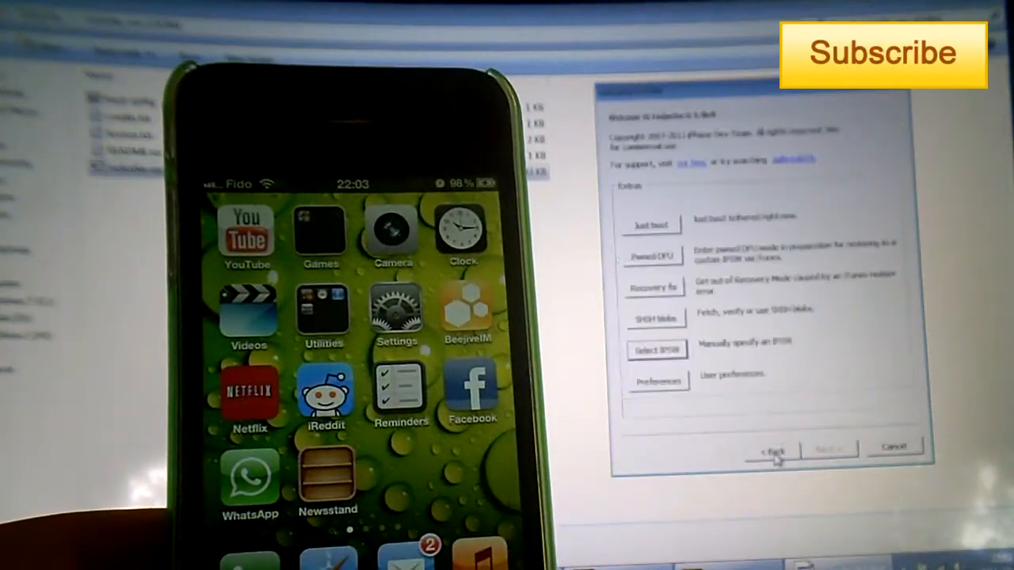
pyautogui.click(773, 450)
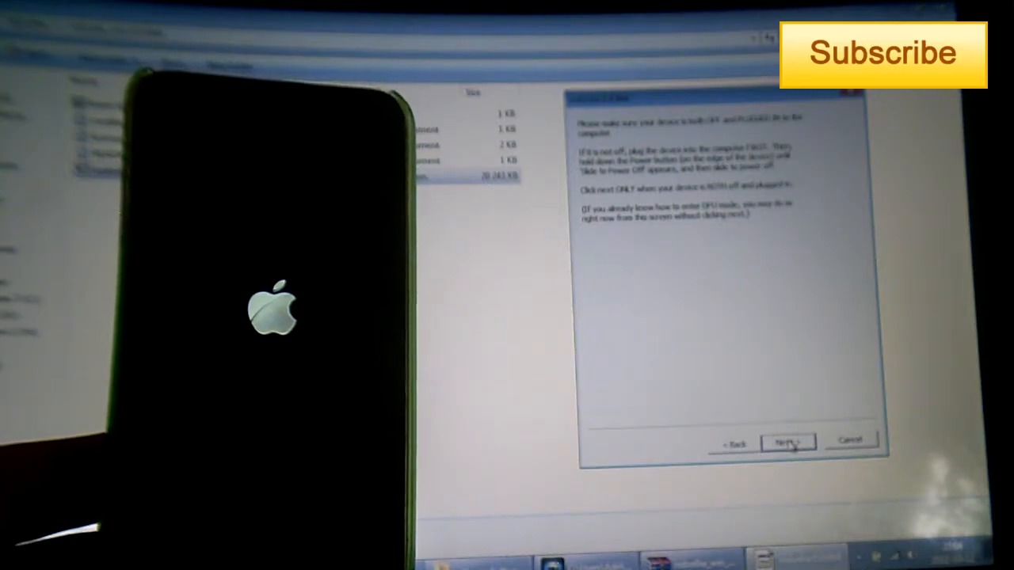
# Confirm the iPhone is off and plugged in and follow the DFU steps until it boots to the lock screen
pyautogui.click(788, 440)
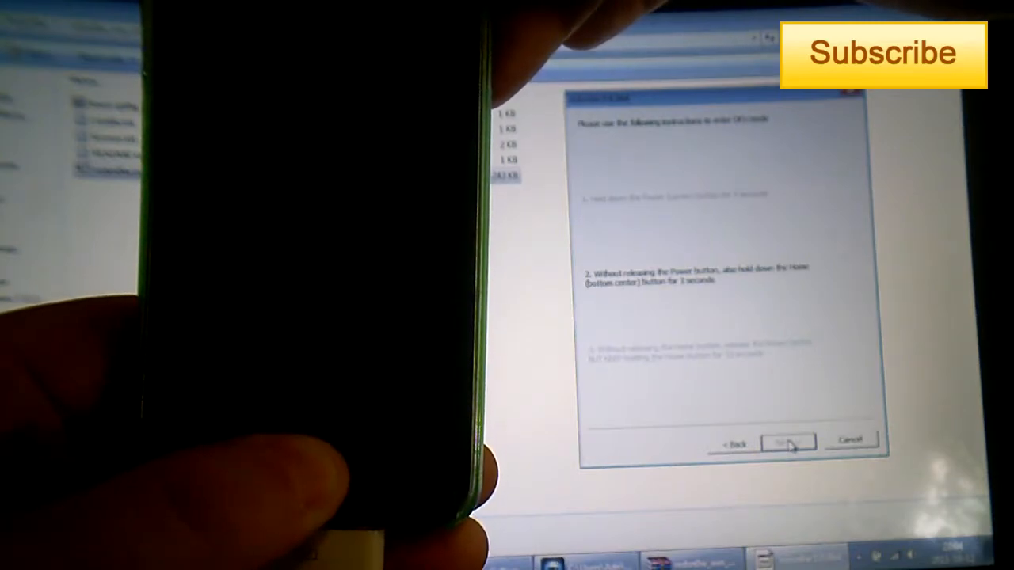
pyautogui.click(787, 441)
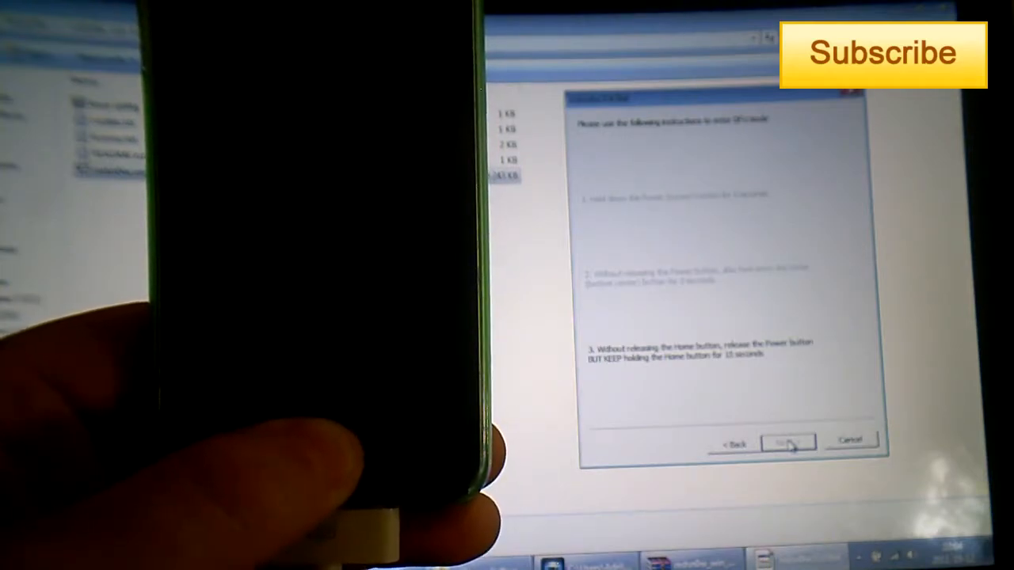
pyautogui.click(788, 442)
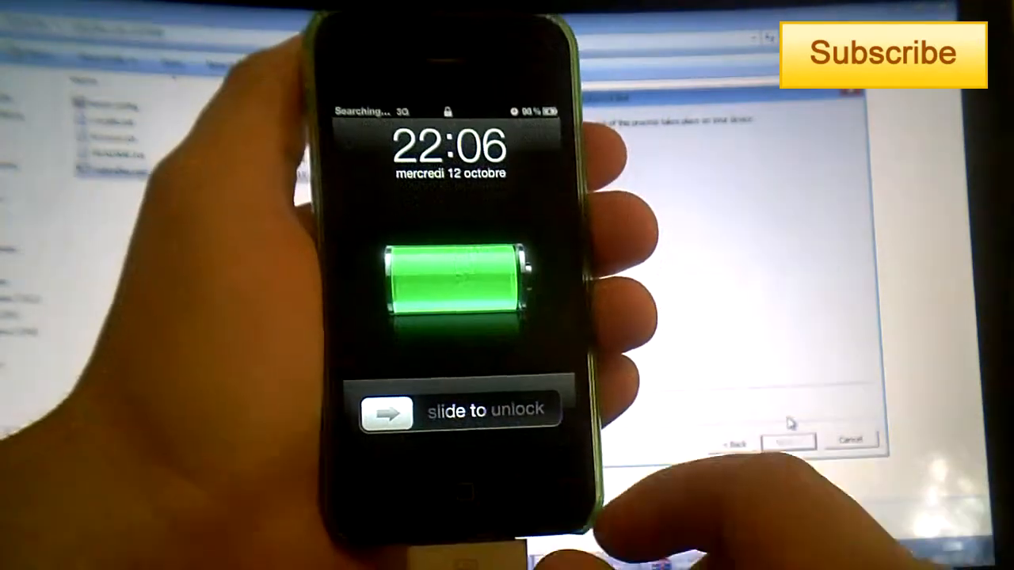
# Unlock the iPhone, launch Cydia and choose User on its Who Are You? screen
pyautogui.moveTo(389, 411); pyautogui.dragTo(546, 411)
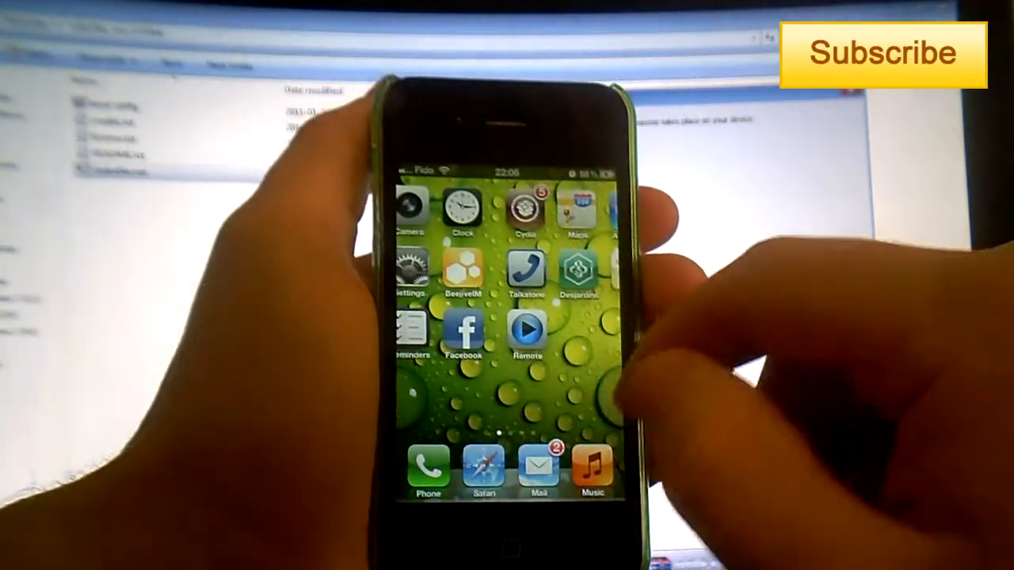
pyautogui.hscroll(-3)
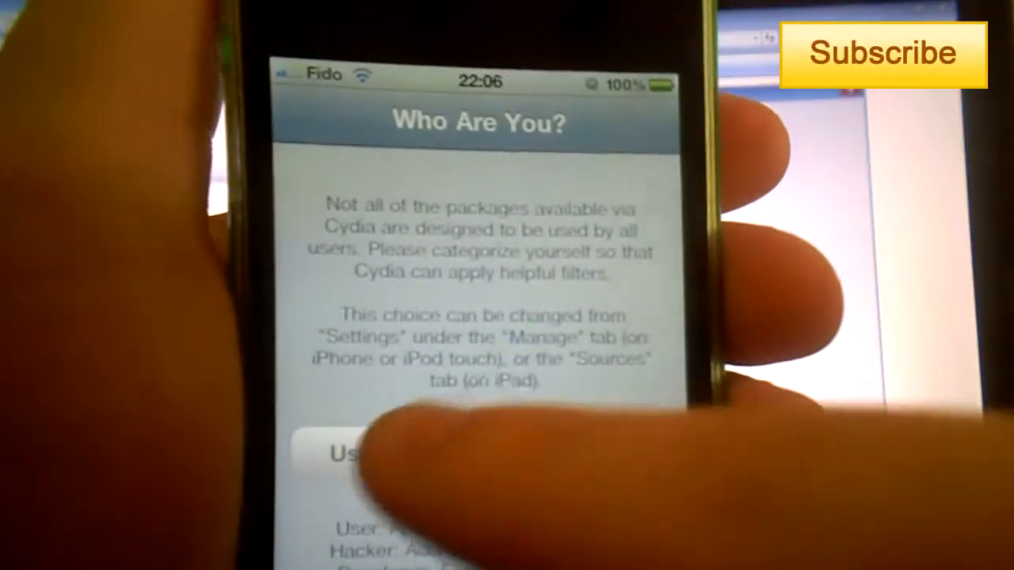
pyautogui.click(356, 453)
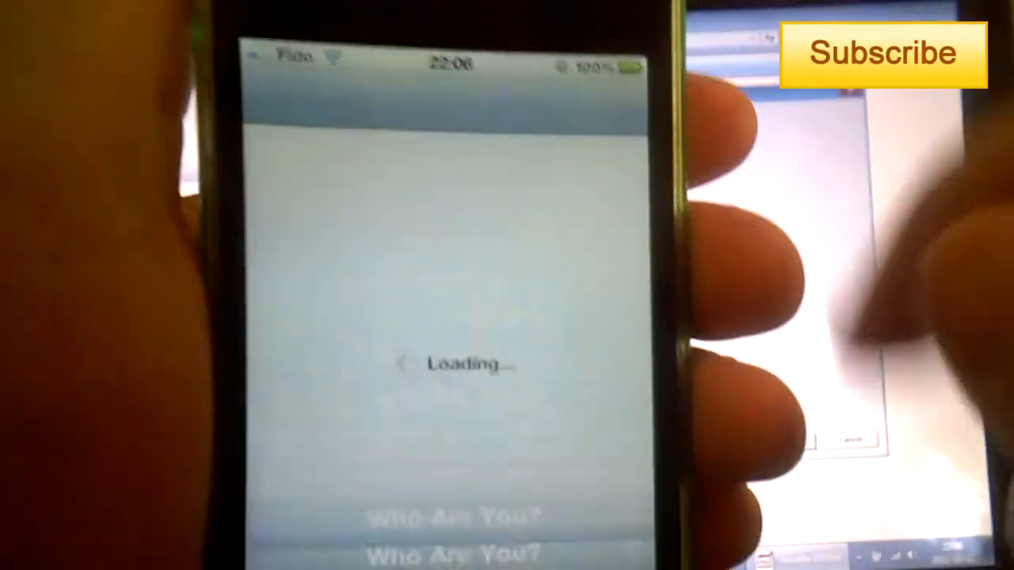